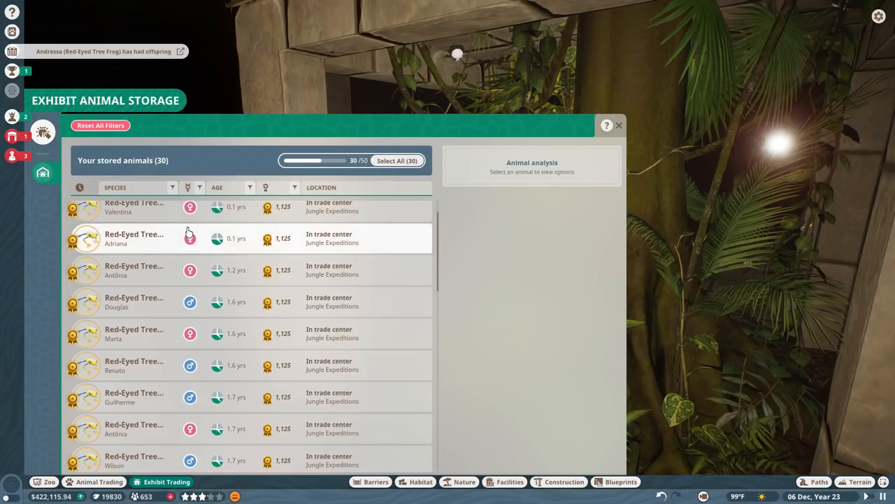
- Close the Exhibit Animal Storage window to return to the mountain habitat view
{"action": "left_click", "coordinate": [618, 126]}
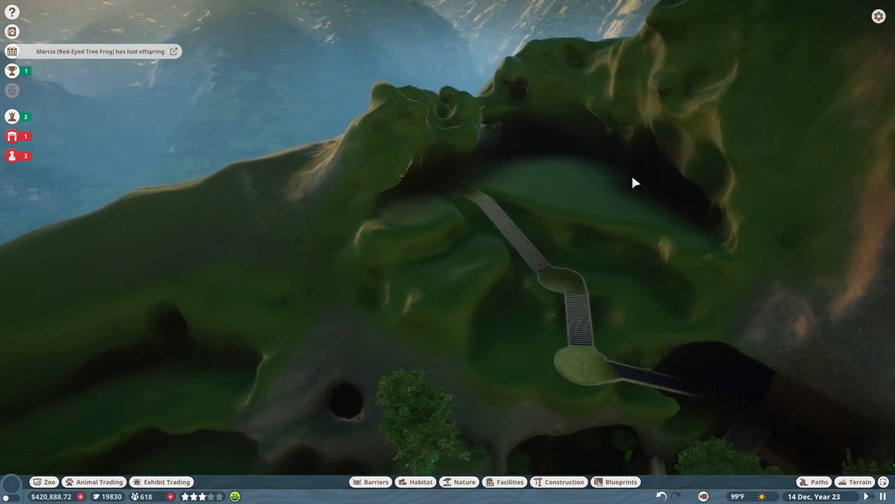
- Lower the grassy cave floor with the Terrain Lower brush to widen the habitat
{"action": "left_click", "coordinate": [859, 478]}
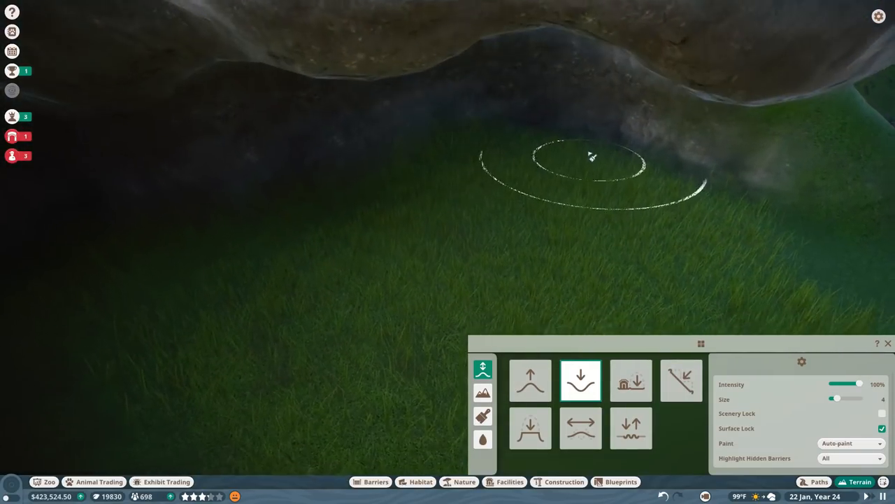
{"action": "left_click", "coordinate": [629, 381]}
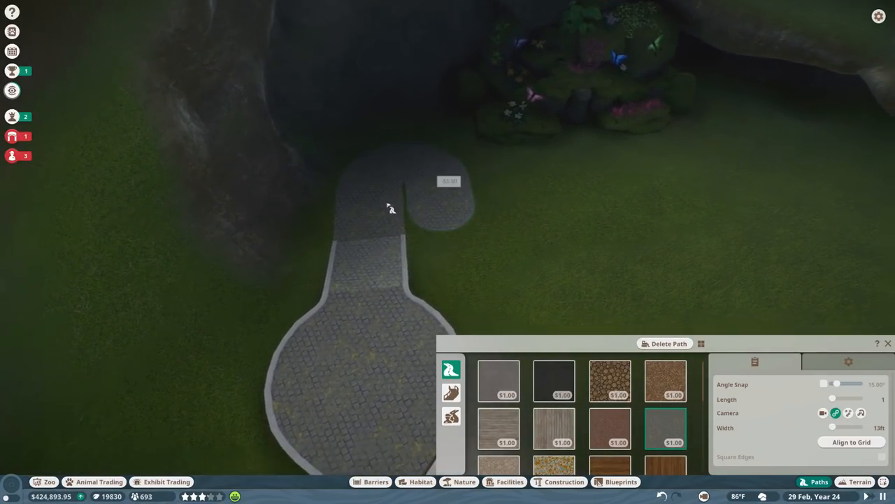
- Adjust the cobblestone path segment leading to the round viewing plaza by the cave
{"action": "left_click", "coordinate": [861, 481]}
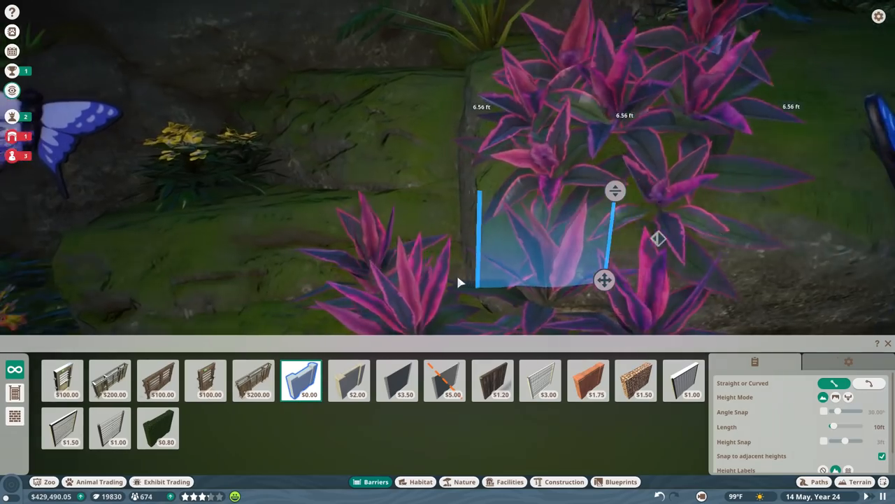
- Finish the glass barrier piece among the plants and start a new barrier on the grass
{"action": "left_click", "coordinate": [587, 380]}
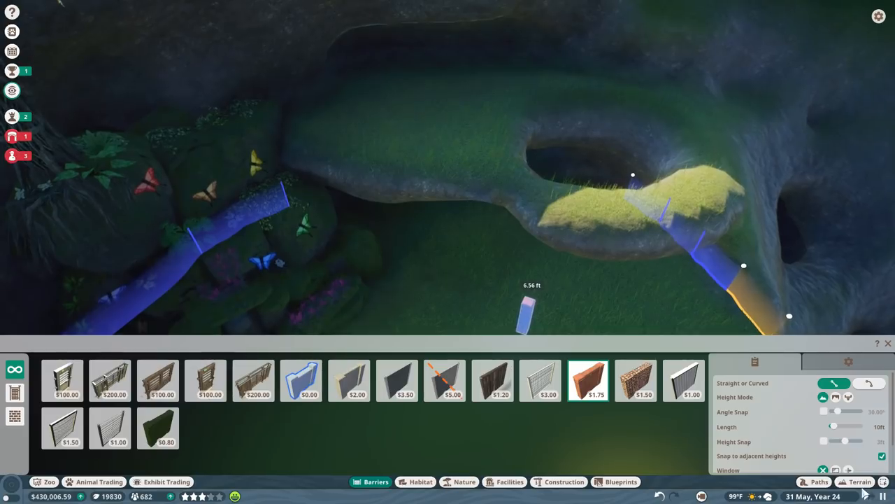
{"action": "left_click", "coordinate": [855, 479]}
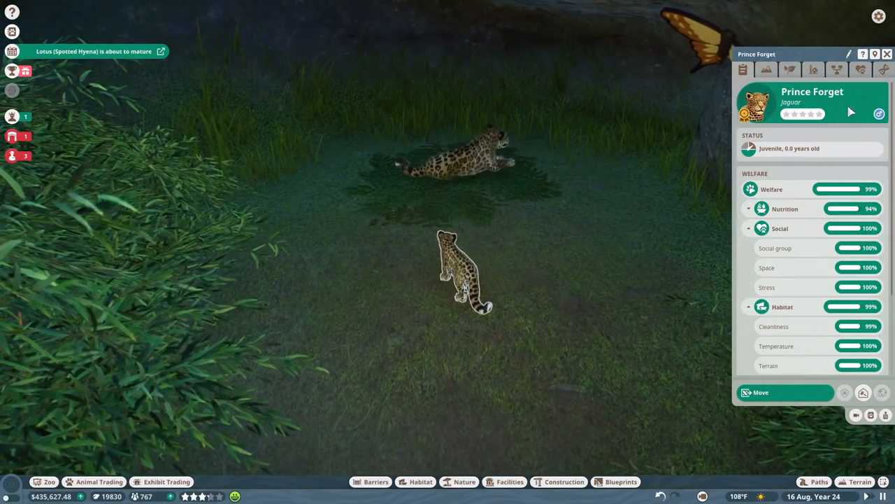
- View the young jaguar's source and family, then select stored red-eyed tree frogs
{"action": "left_click", "coordinate": [789, 69]}
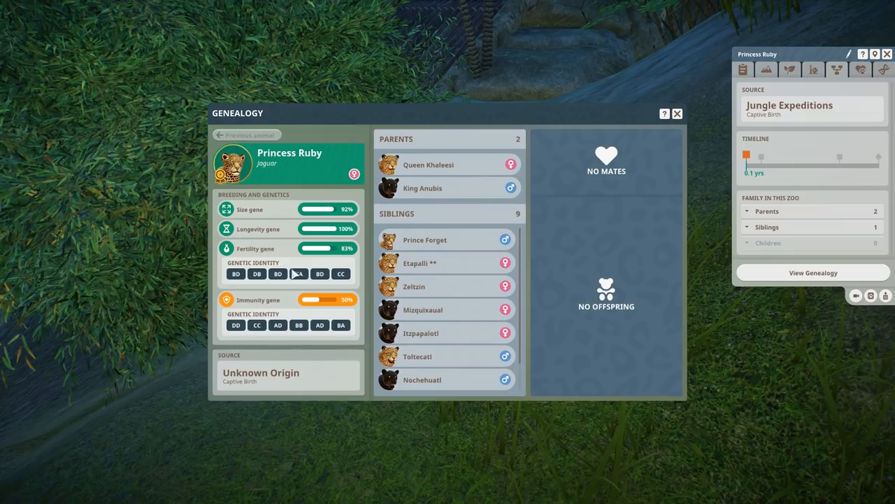
{"action": "left_click", "coordinate": [680, 112]}
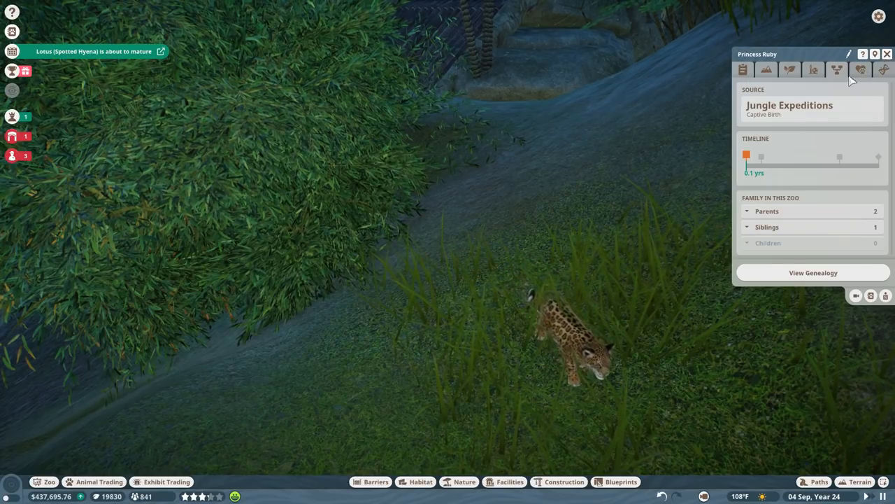
{"action": "left_click", "coordinate": [165, 481]}
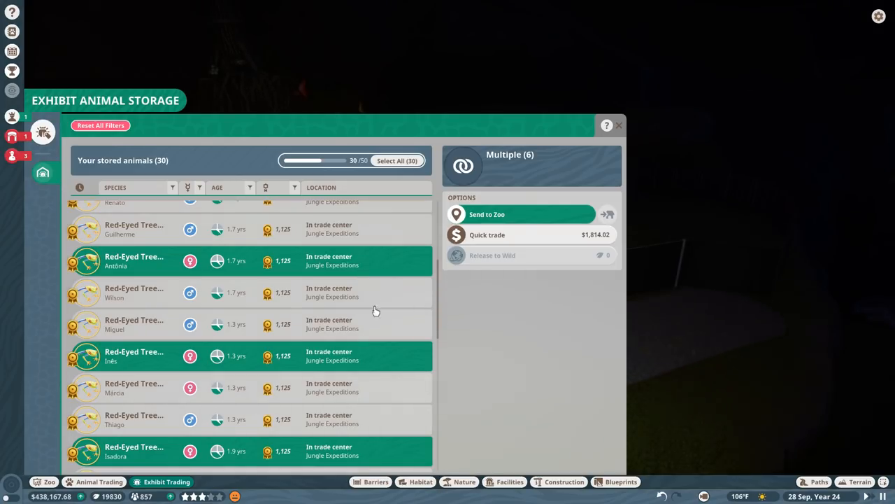
- Quick-trade the six stored Red-Eyed Tree Frogs from the trade centre
{"action": "left_click", "coordinate": [92, 481]}
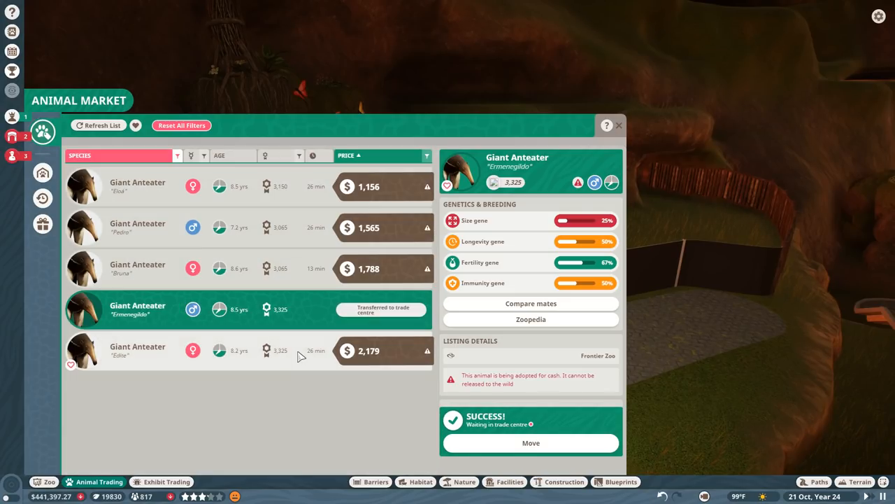
- Adopt the male giant anteater Ermenegildo from the animal market
{"action": "left_click", "coordinate": [613, 126]}
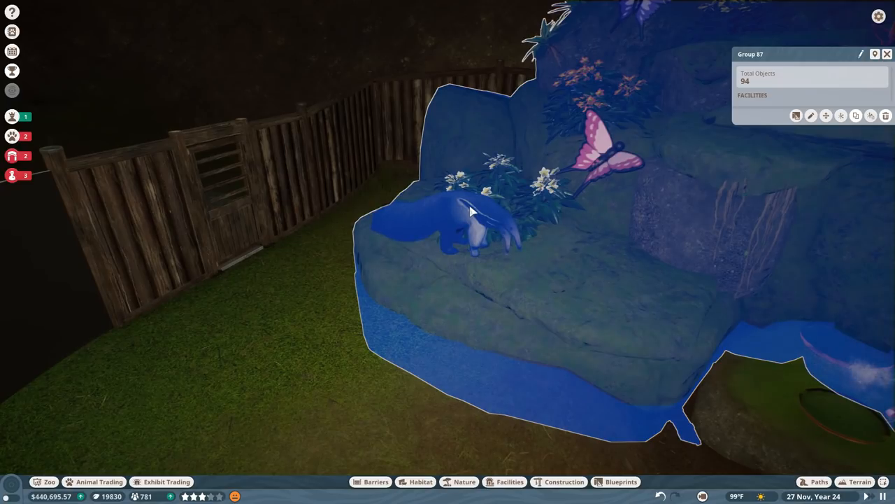
- Select the 94-piece flowering rock group beside the wooden fence for editing
{"action": "left_click", "coordinate": [462, 481]}
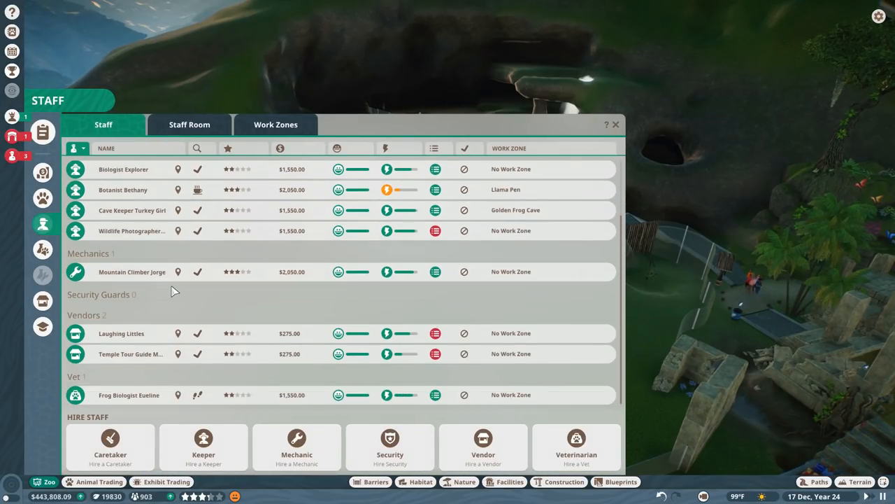
- Show the staff roster with wages, status and work zones
{"action": "left_click", "coordinate": [615, 125]}
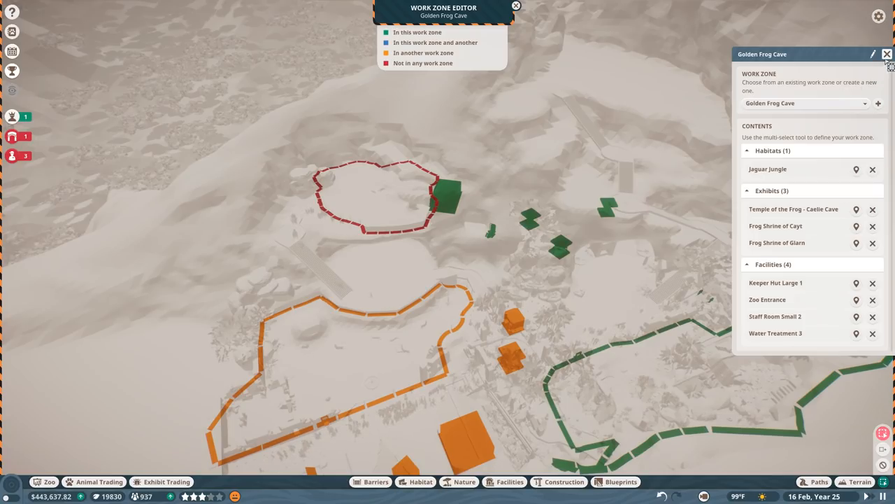
- Close the Work Zone Editor with Water Treatment 3 in the Golden Frog Cave zone
{"action": "left_click", "coordinate": [885, 52]}
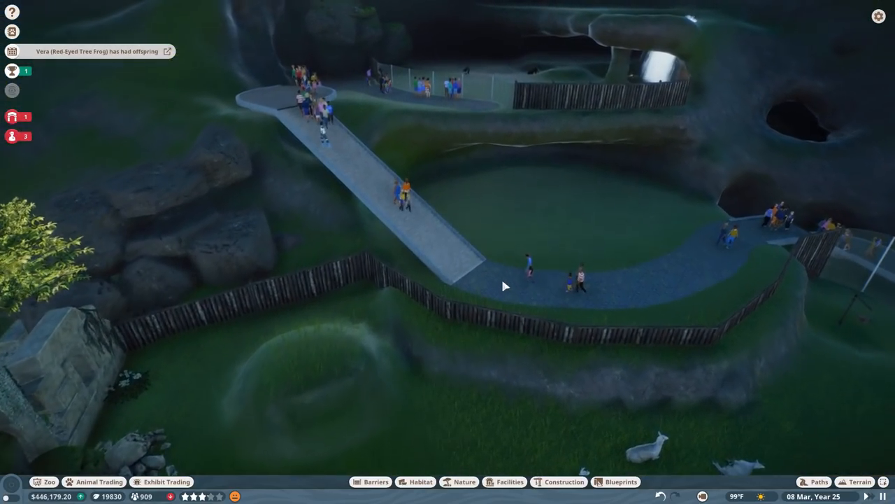